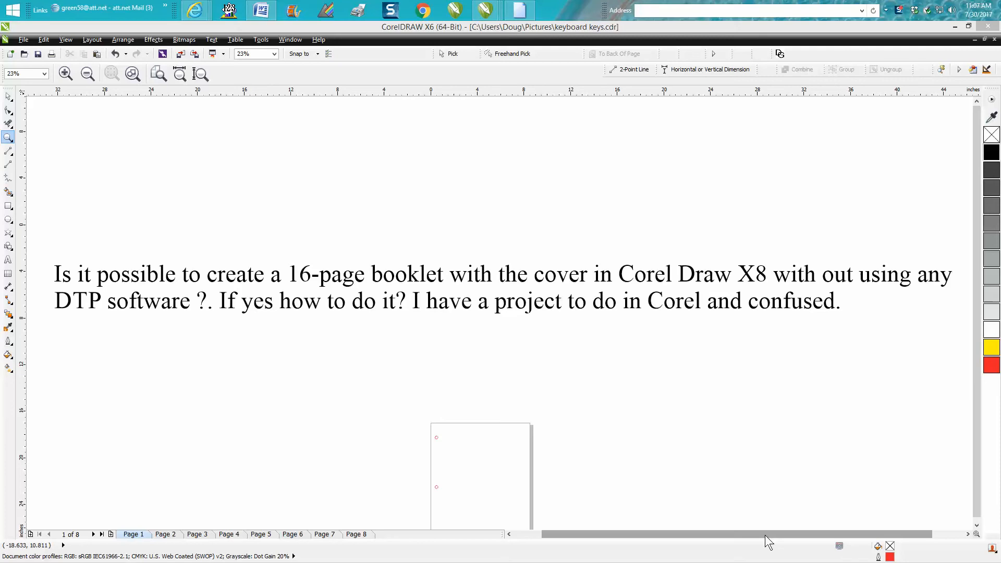
{"action": "mouse_move", "coordinate": [6, 155]}
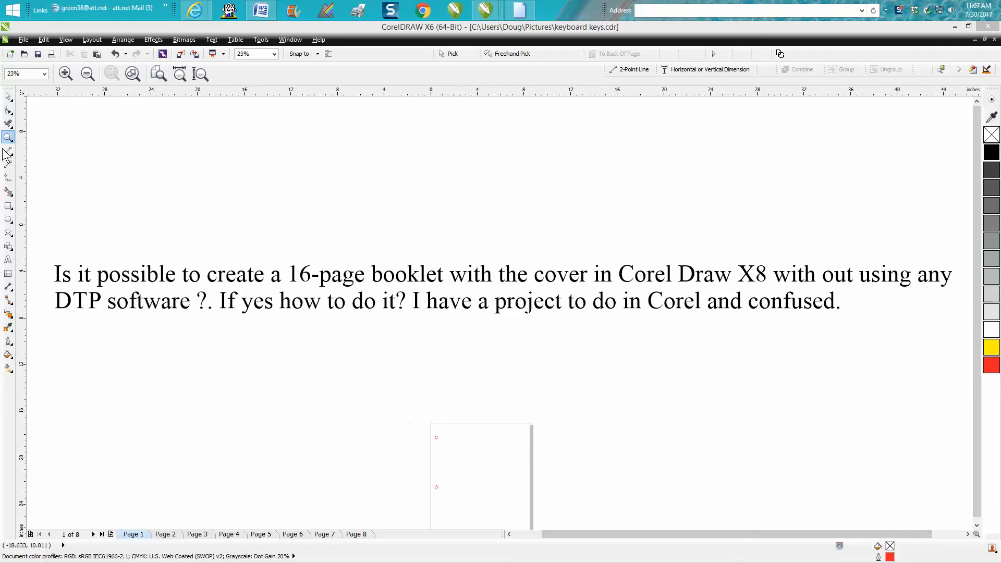
- Zoom to page 1, marquee-select its three binder-hole circles, then move to later pages
{"action": "left_click", "coordinate": [8, 96]}
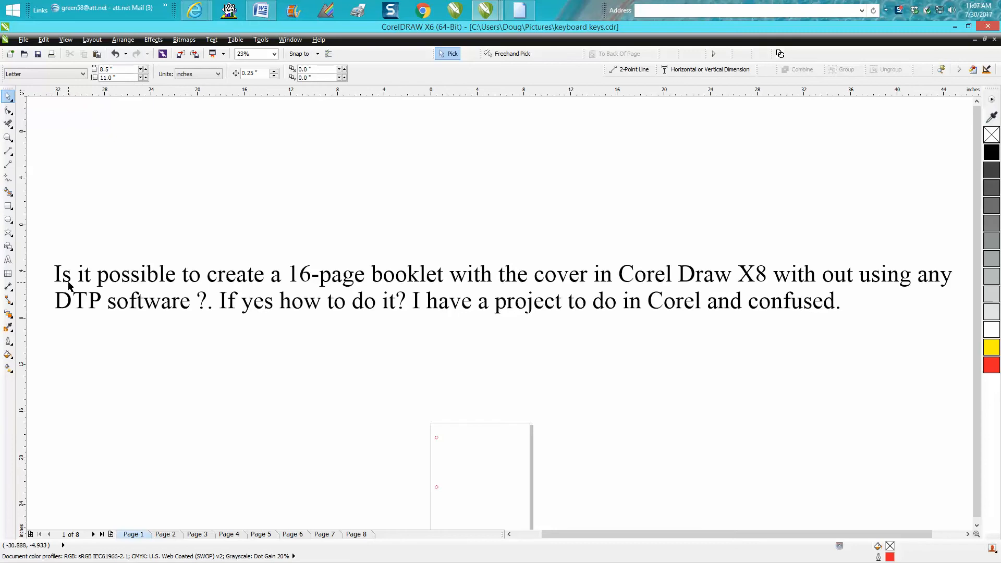
{"action": "mouse_move", "coordinate": [158, 282]}
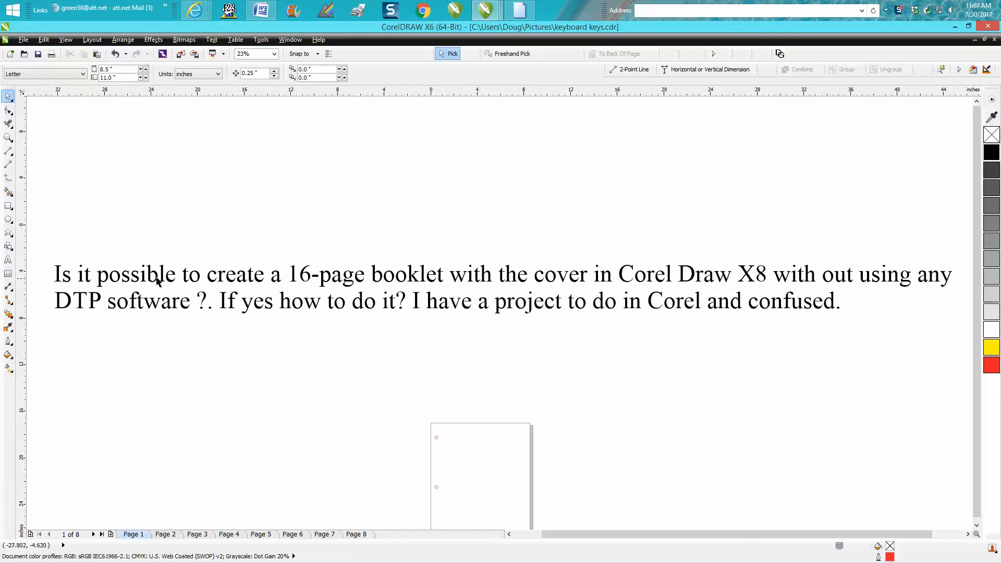
{"action": "mouse_move", "coordinate": [449, 295]}
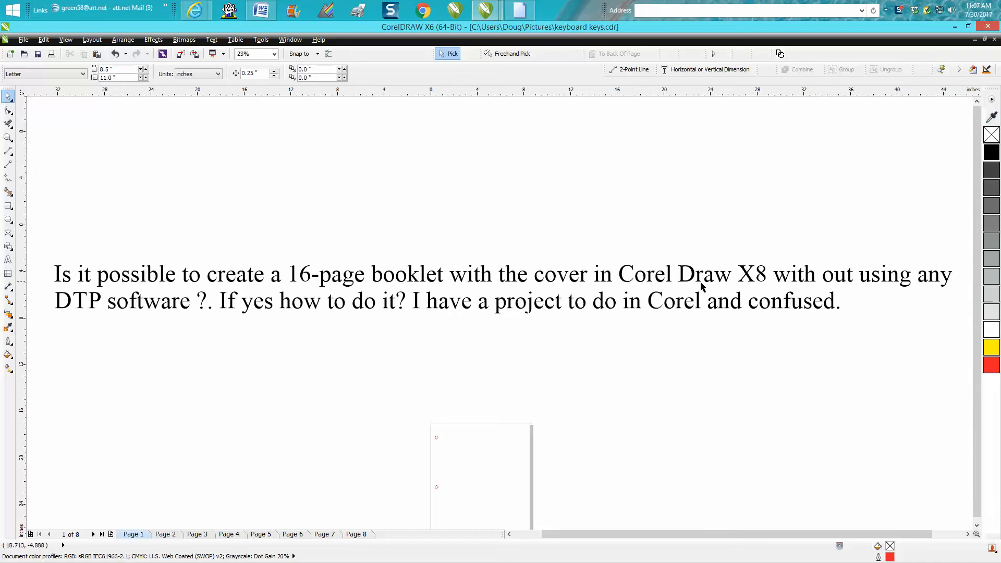
{"action": "mouse_move", "coordinate": [805, 284]}
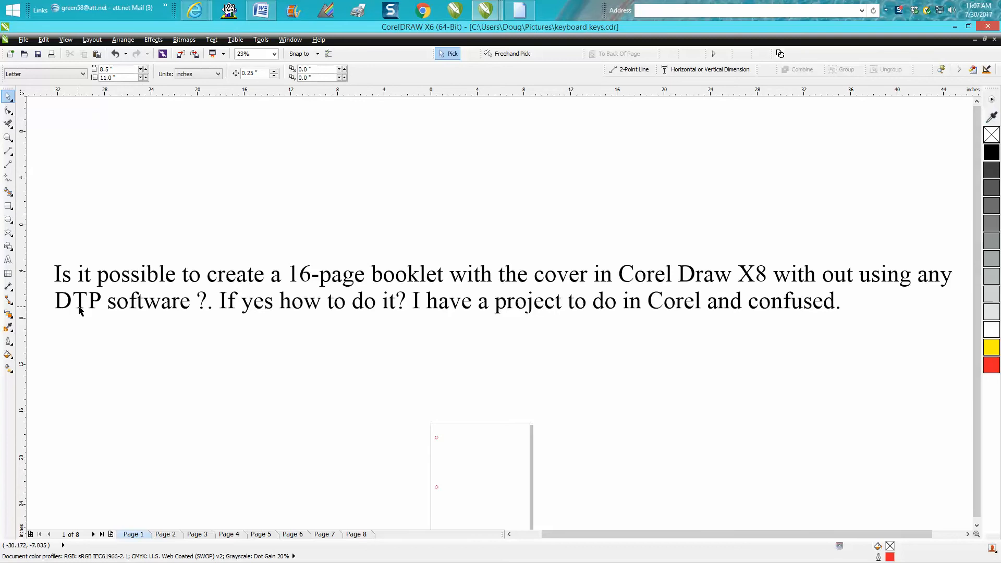
{"action": "mouse_move", "coordinate": [183, 308]}
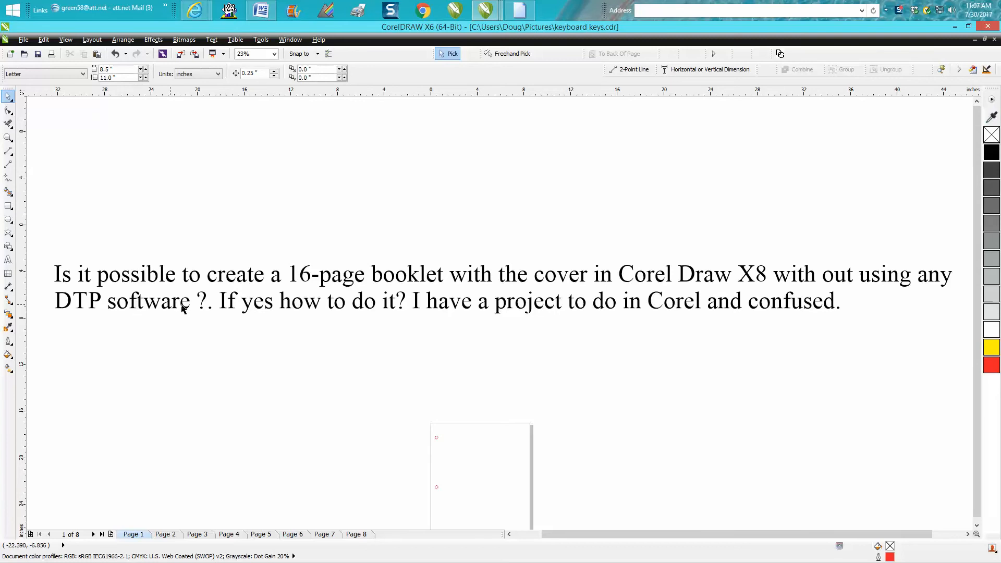
{"action": "mouse_move", "coordinate": [382, 311]}
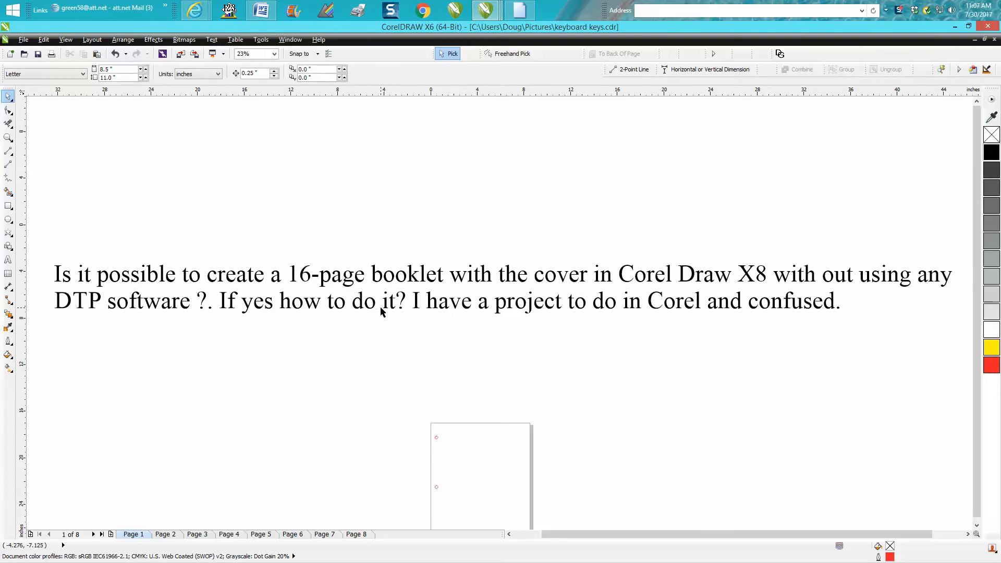
{"action": "mouse_move", "coordinate": [785, 305]}
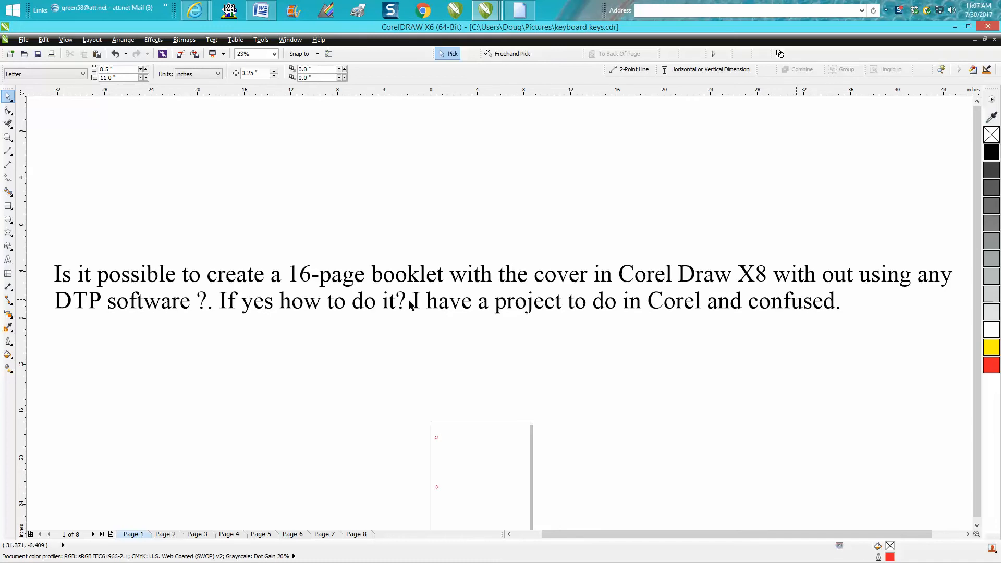
{"action": "left_click", "coordinate": [9, 136]}
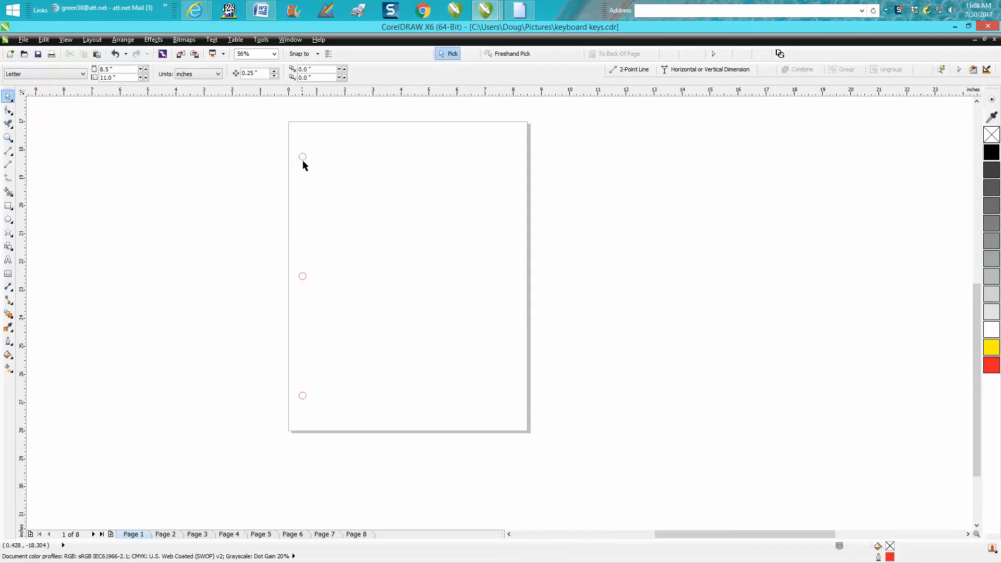
{"action": "left_click", "coordinate": [302, 156]}
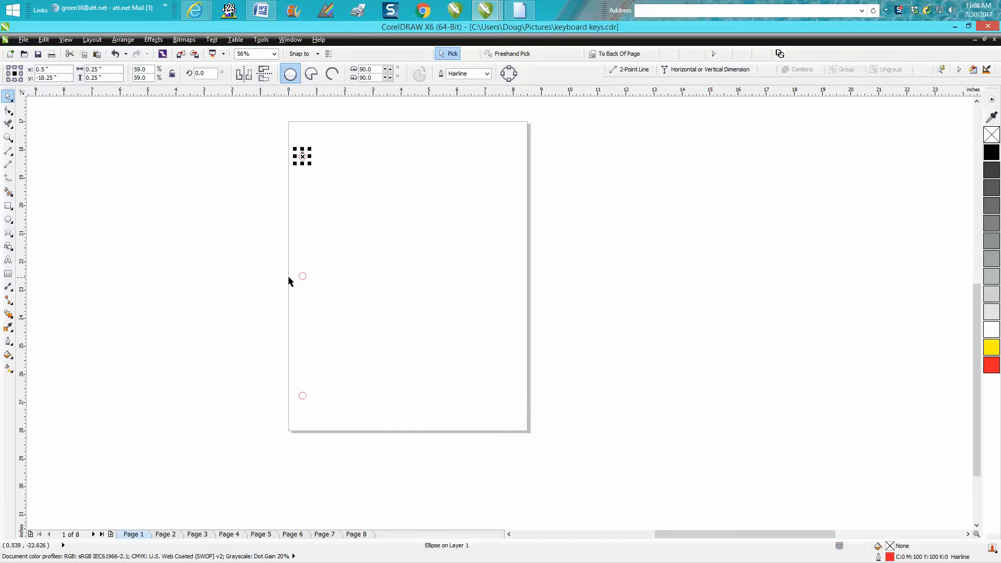
{"action": "left_click_drag", "start_coordinate": [302, 156], "coordinate": [302, 276]}
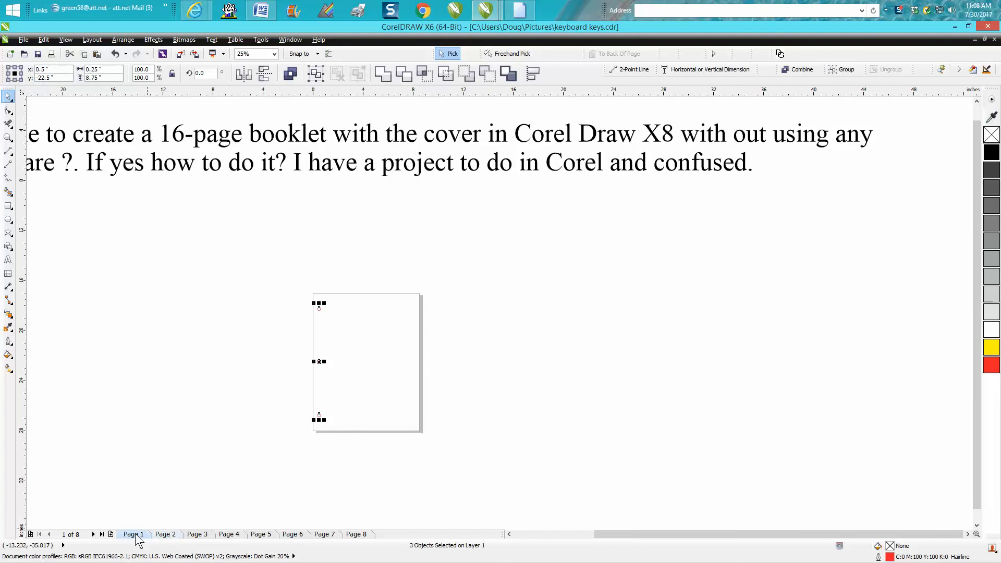
{"action": "left_click", "coordinate": [165, 534]}
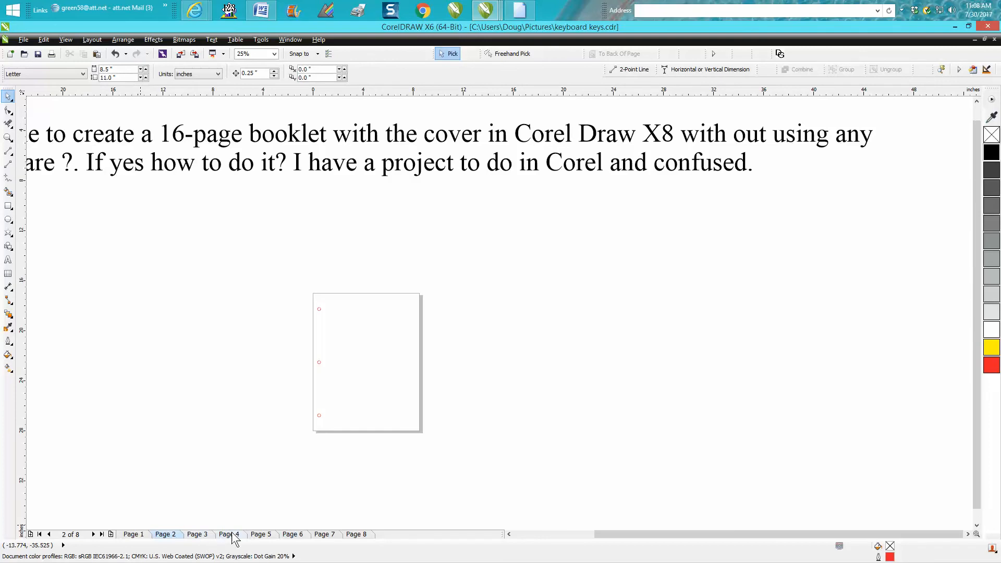
{"action": "left_click", "coordinate": [355, 534]}
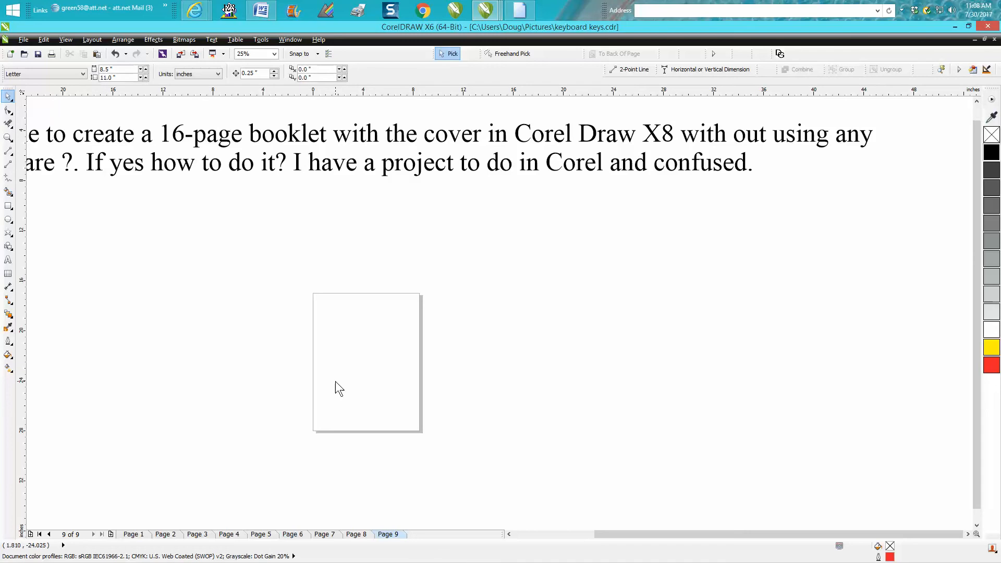
- Paste the three binder-hole circles onto page 10, select them, then deselect
{"action": "right_click", "coordinate": [339, 388]}
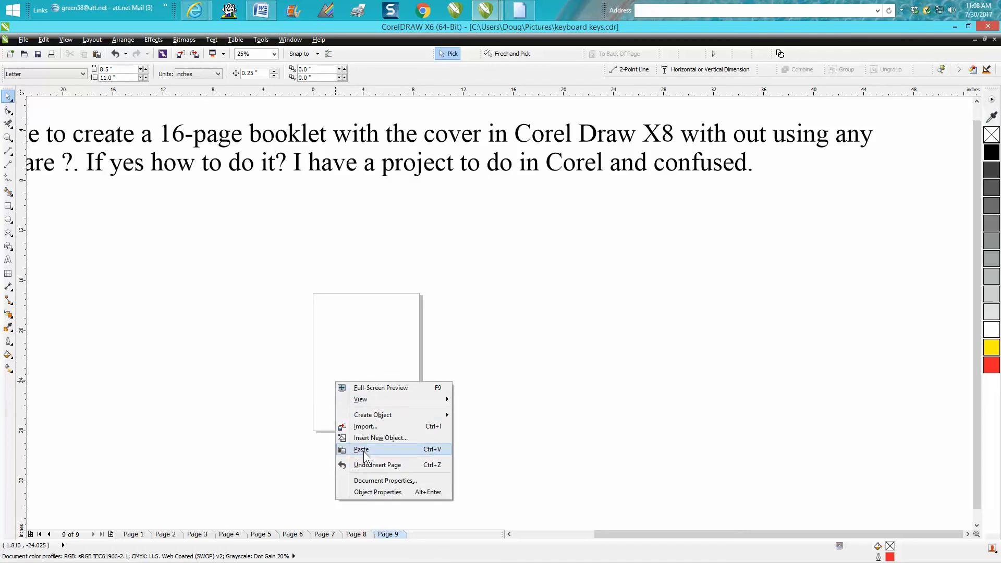
{"action": "left_click", "coordinate": [361, 450]}
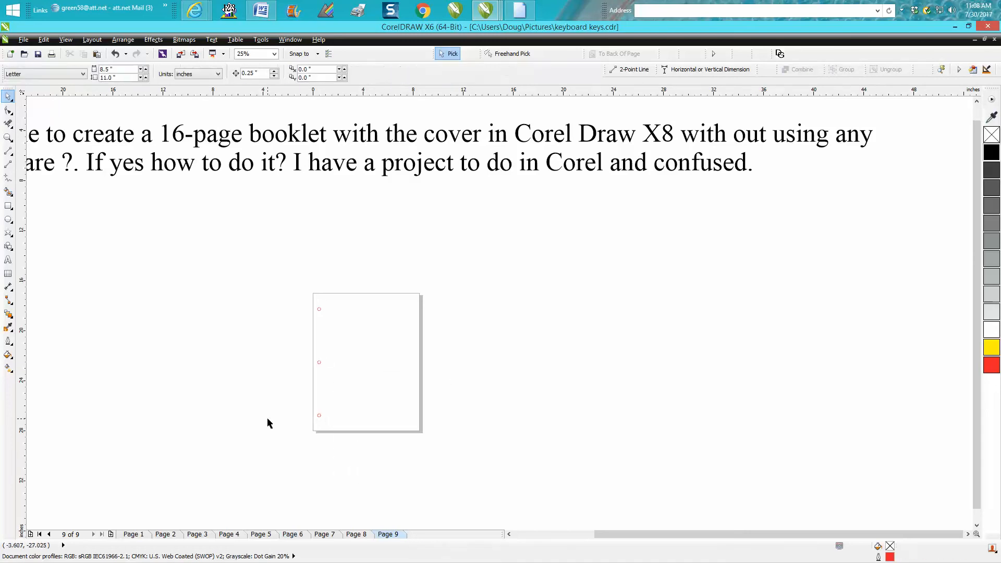
{"action": "mouse_move", "coordinate": [285, 401]}
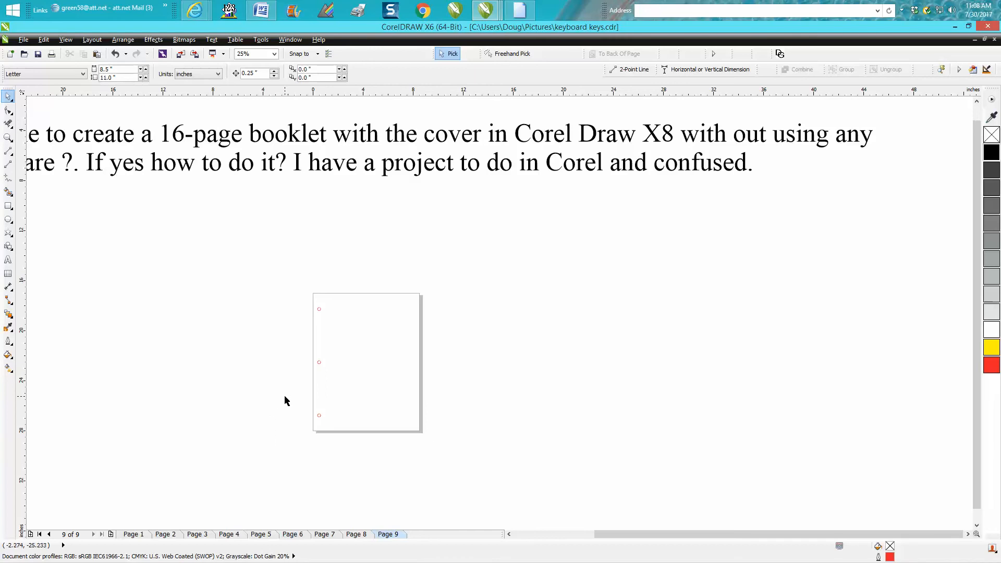
{"action": "mouse_move", "coordinate": [100, 511]}
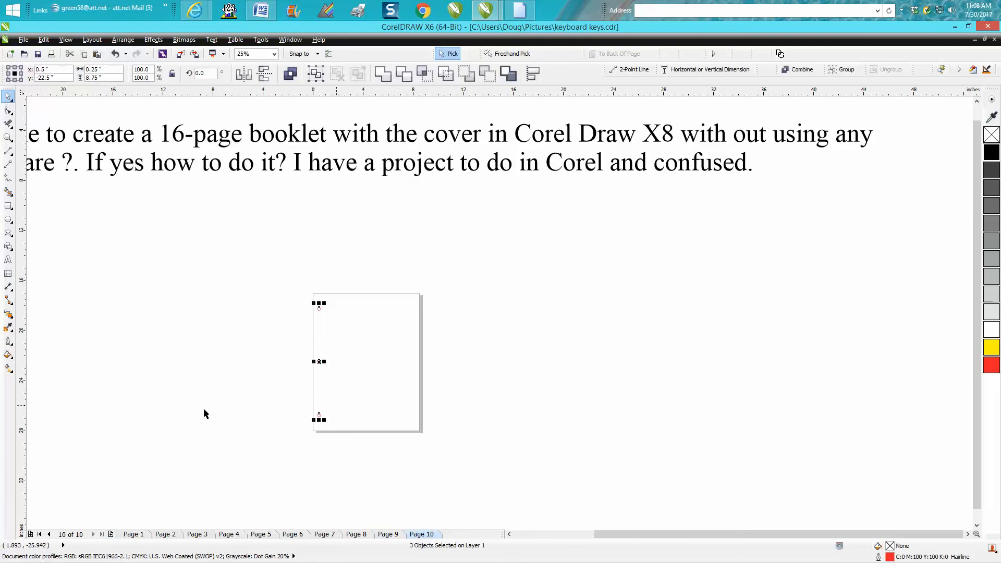
{"action": "left_click", "coordinate": [9, 136]}
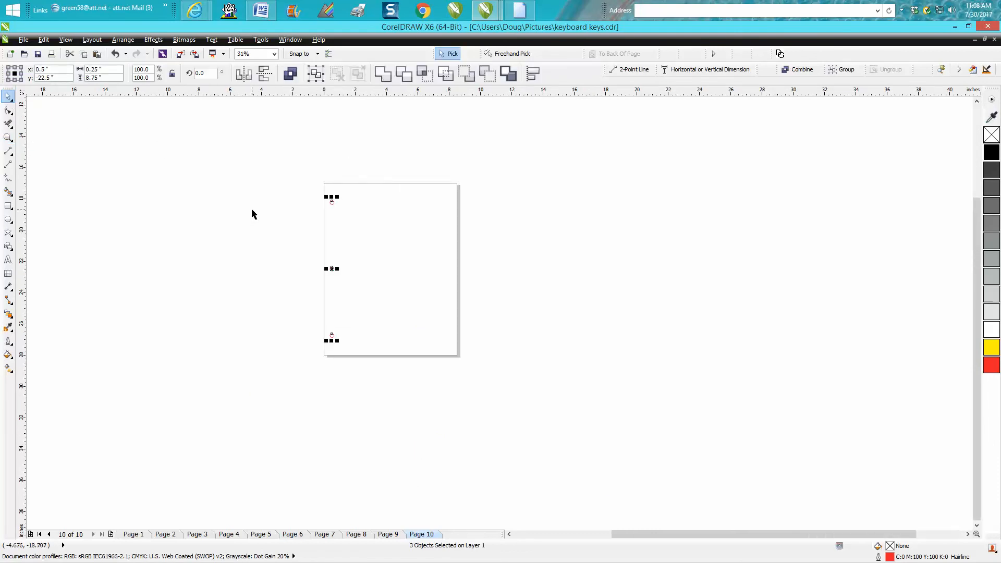
{"action": "mouse_move", "coordinate": [339, 210]}
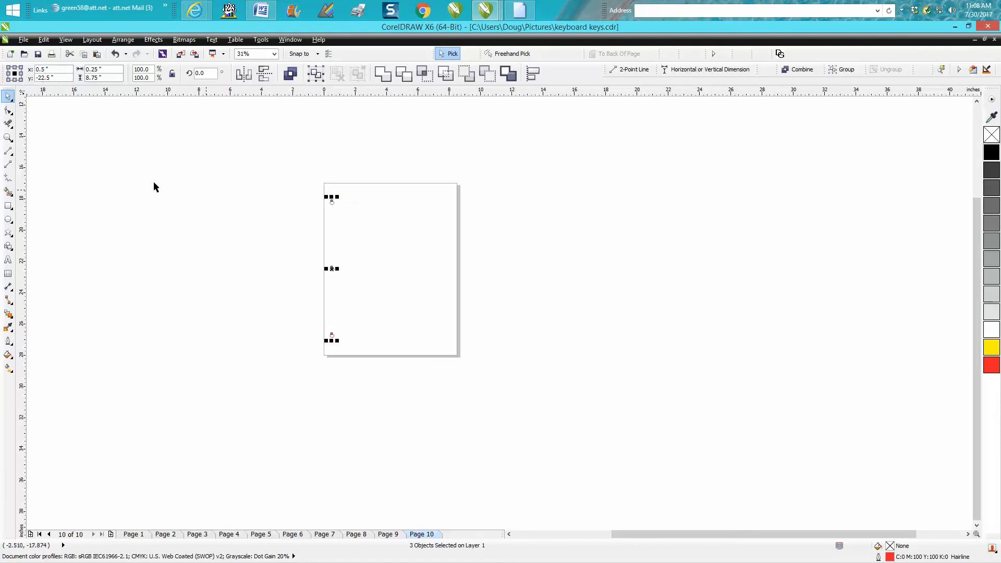
{"action": "left_click", "coordinate": [8, 137]}
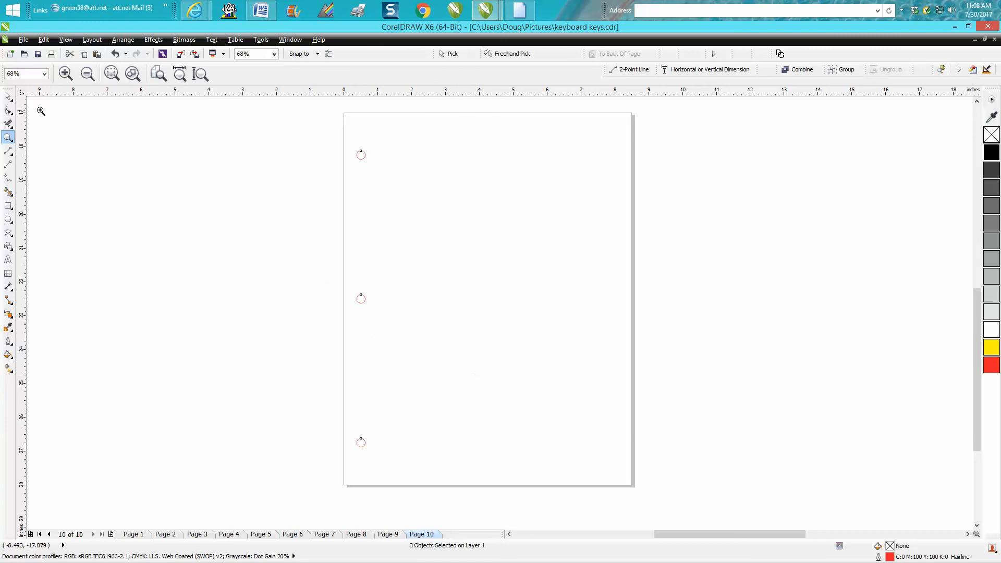
{"action": "left_click", "coordinate": [9, 96]}
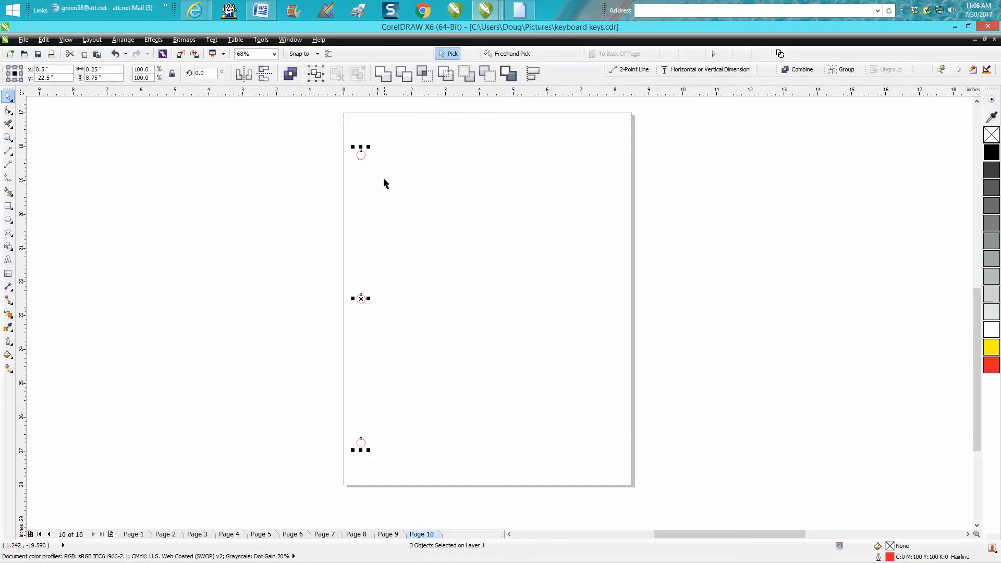
{"action": "mouse_move", "coordinate": [420, 253]}
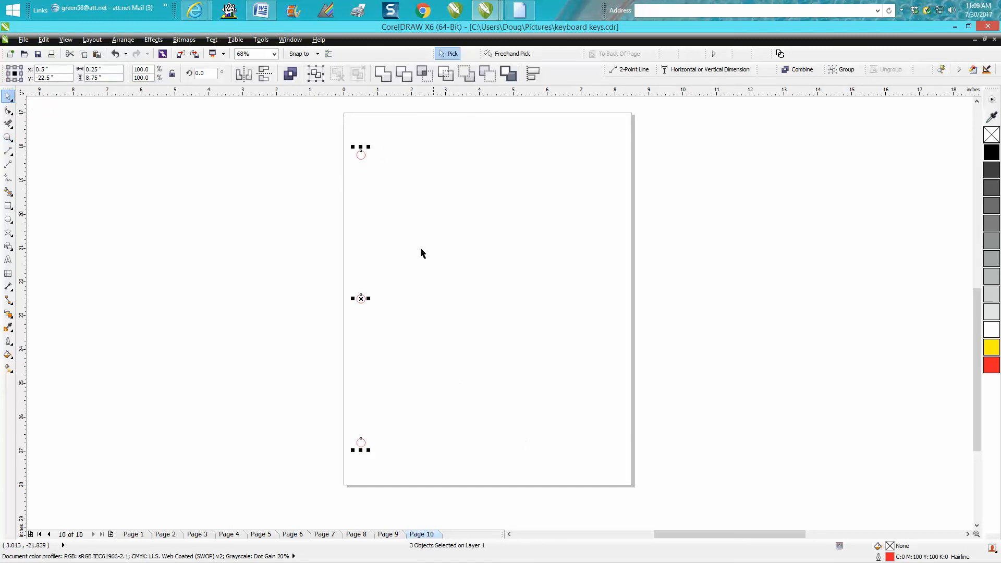
{"action": "left_click", "coordinate": [421, 252]}
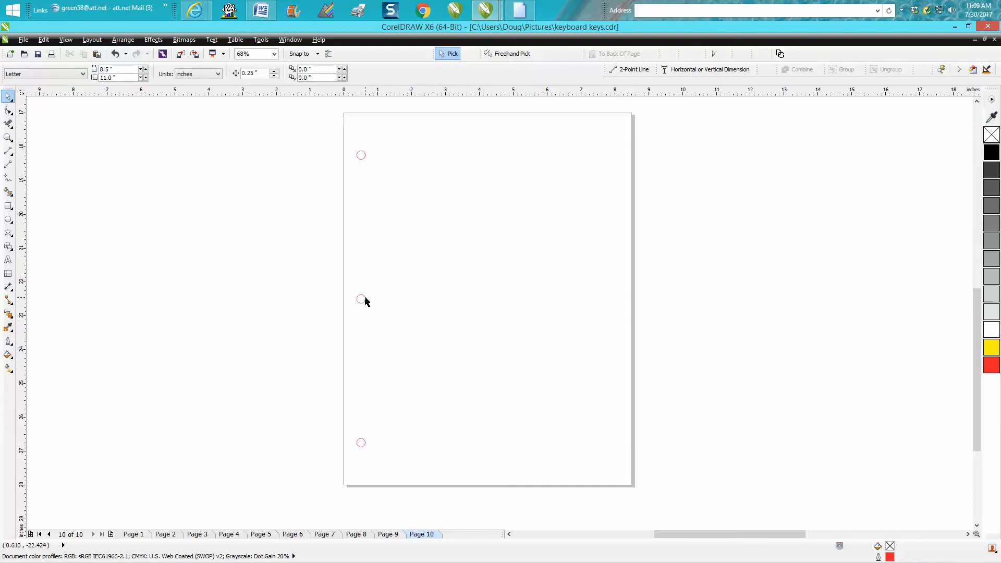
{"action": "mouse_move", "coordinate": [269, 247]}
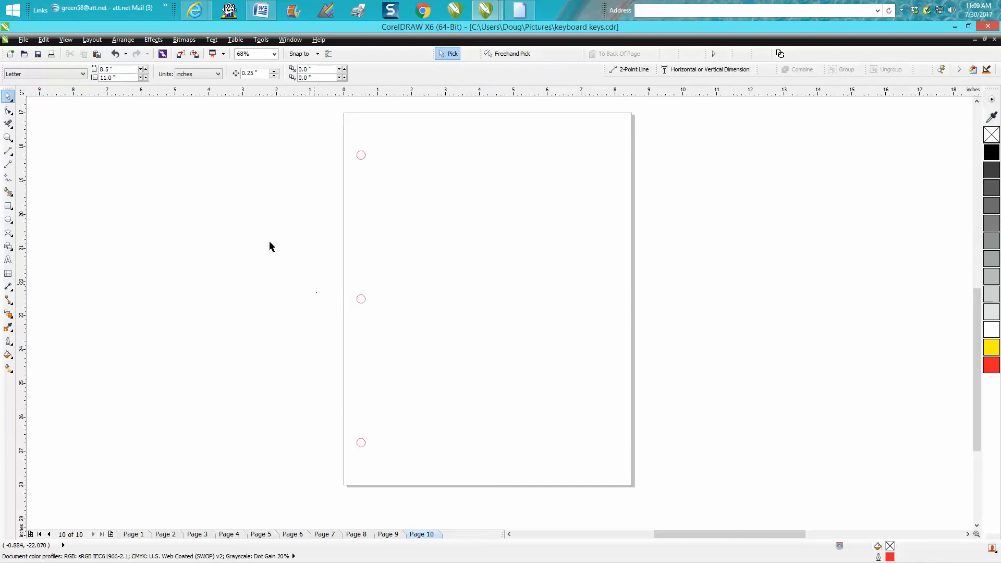
- Insert page numbers on all pages in Arial Black at 48 pt
{"action": "left_click", "coordinate": [92, 39]}
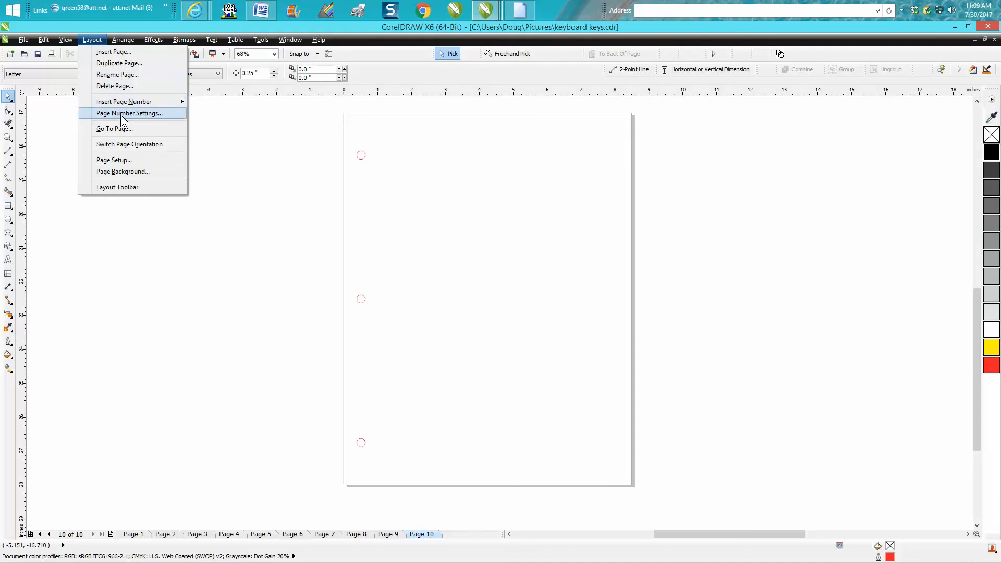
{"action": "mouse_move", "coordinate": [124, 101]}
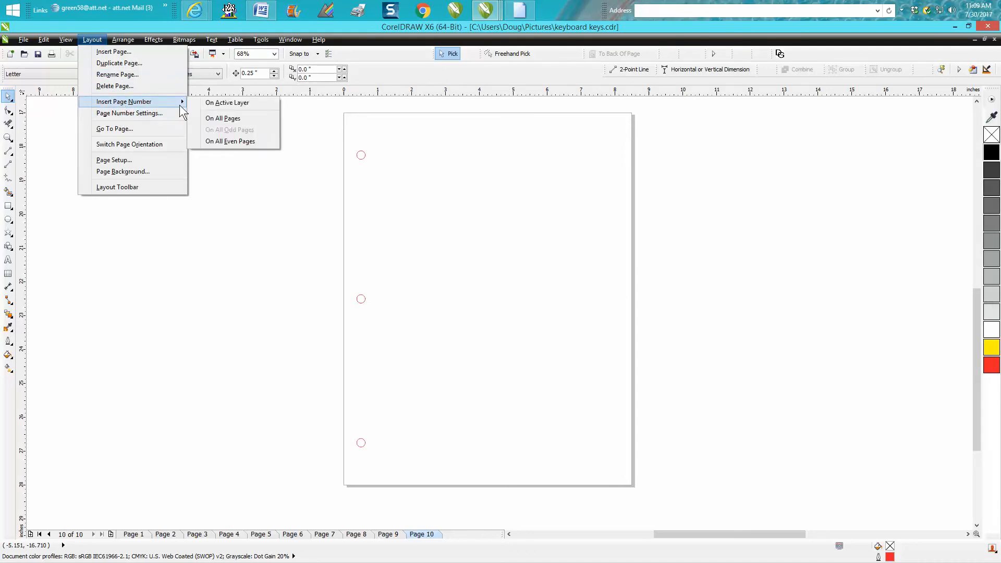
{"action": "left_click", "coordinate": [227, 102]}
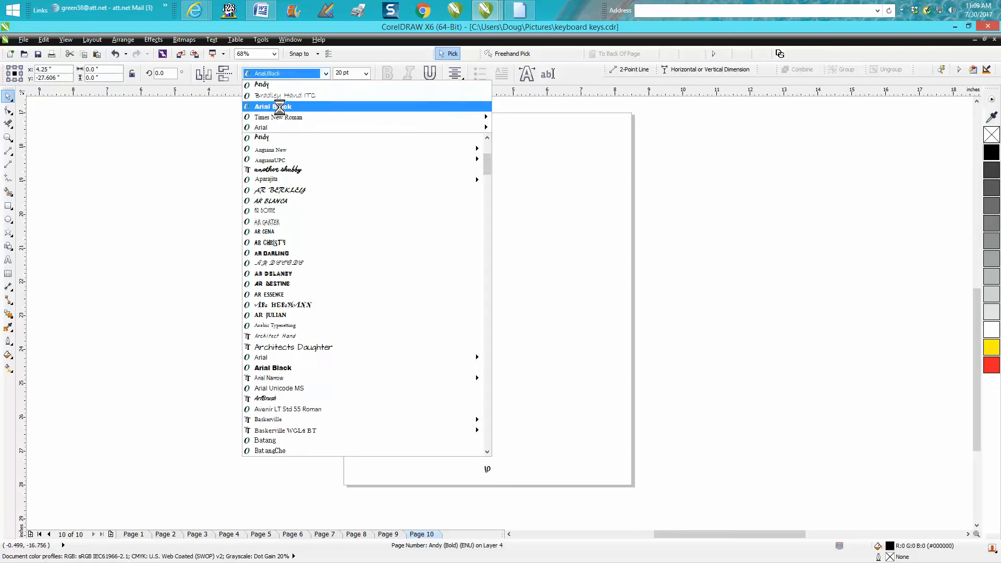
{"action": "left_click", "coordinate": [364, 73]}
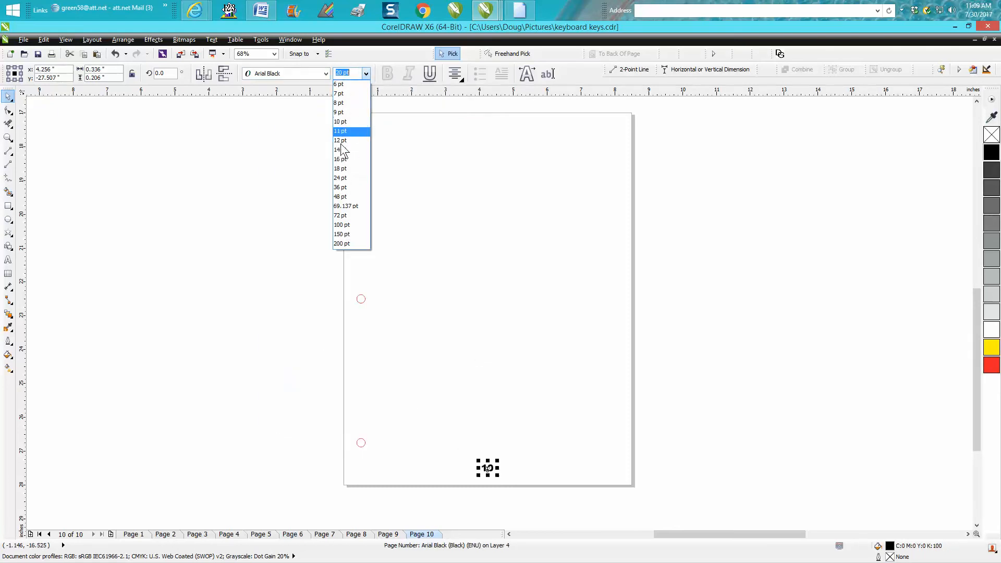
{"action": "left_click", "coordinate": [341, 196]}
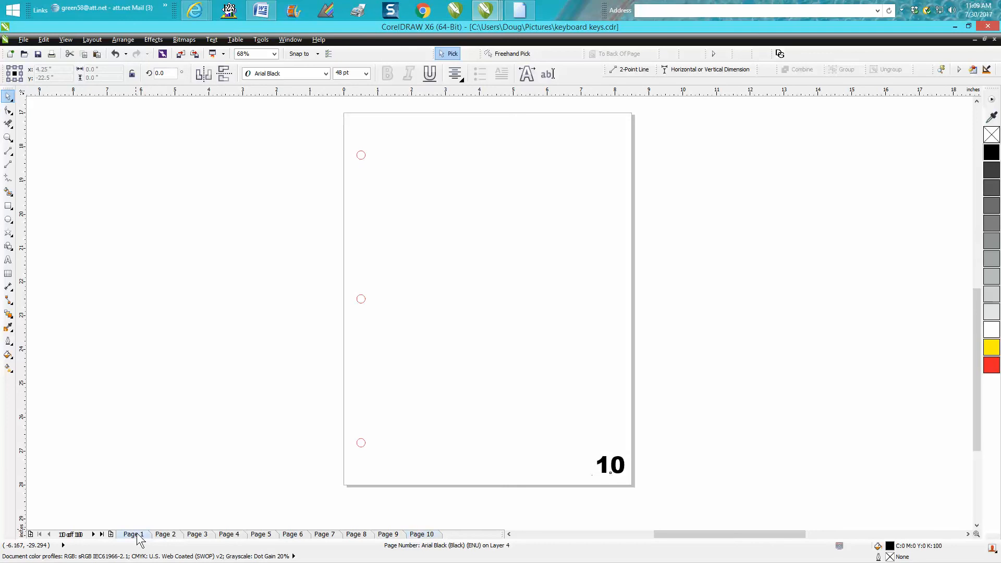
- Check the page numbers on pages 2 and 7, then return to page 1
{"action": "left_click", "coordinate": [165, 534]}
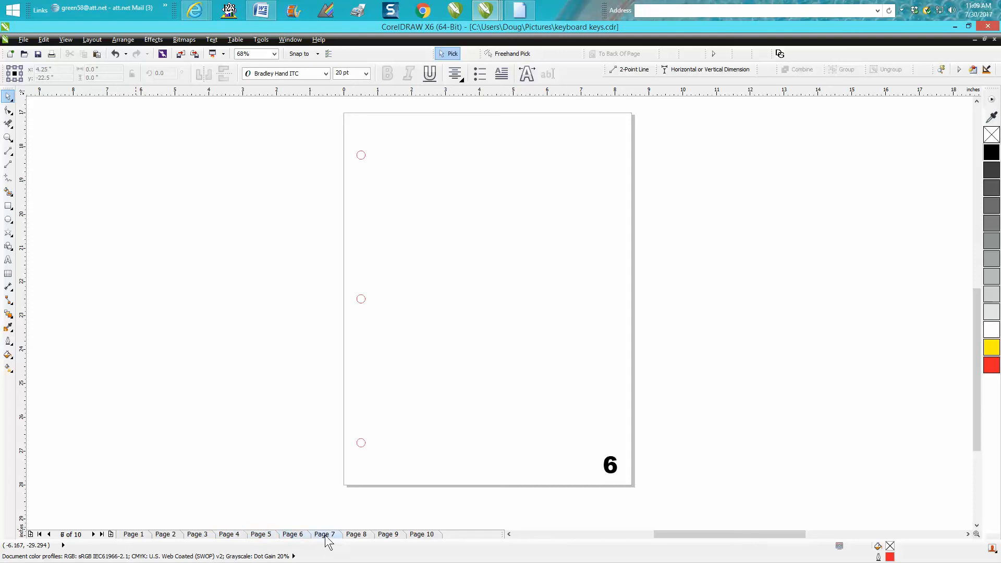
{"action": "left_click", "coordinate": [325, 535]}
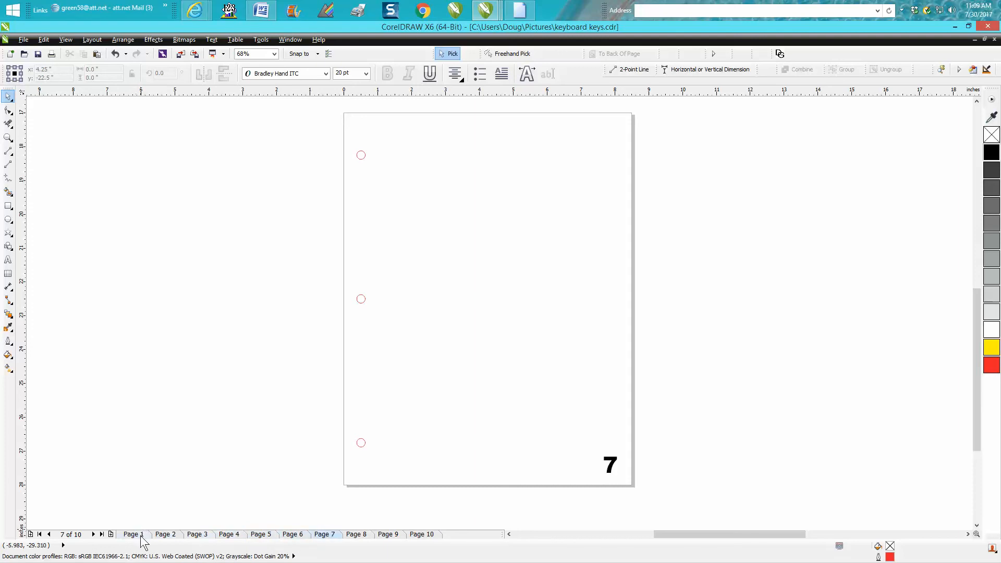
{"action": "left_click", "coordinate": [133, 535]}
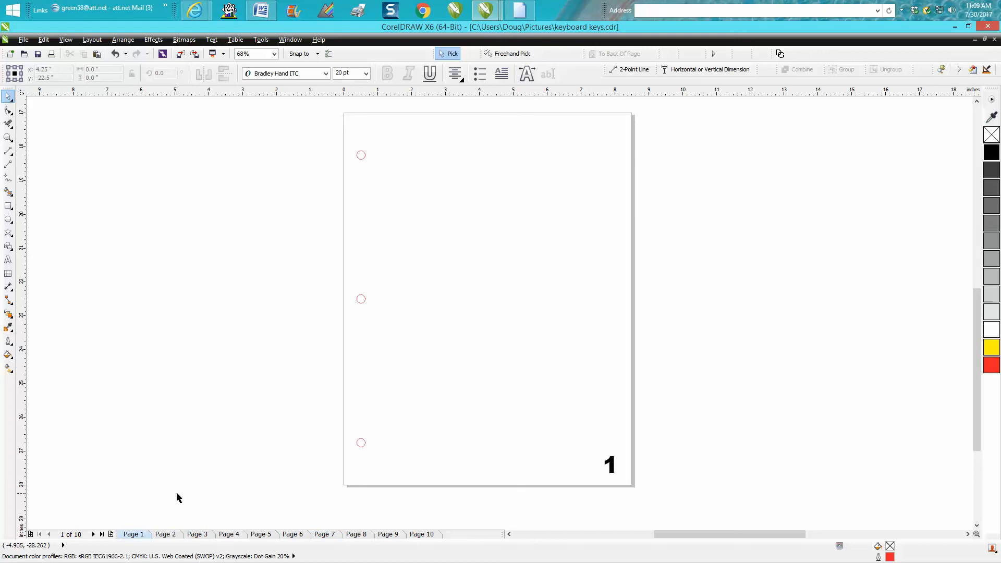
- Set page numbering to start on page 2, then view page 2 showing 1
{"action": "left_click", "coordinate": [92, 40]}
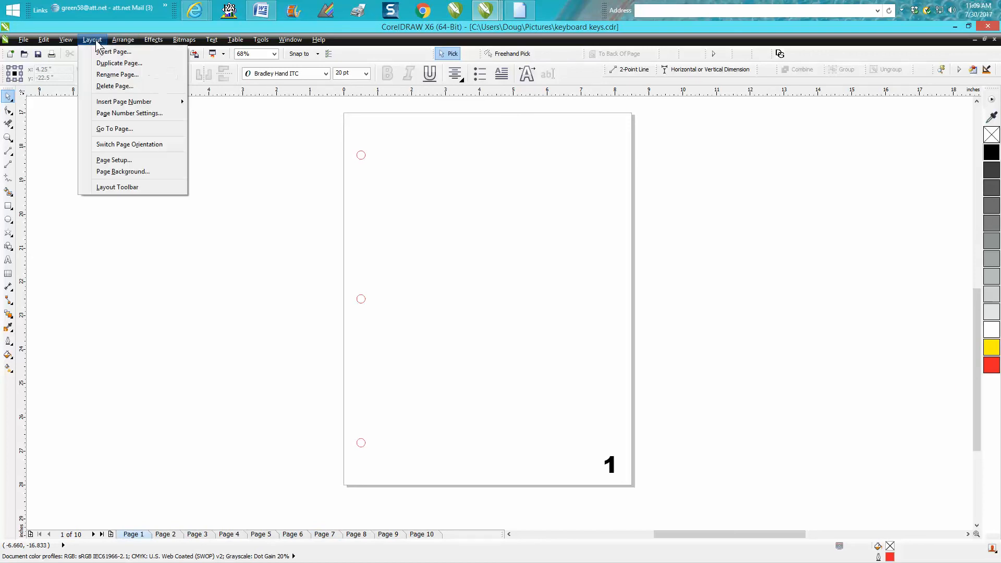
{"action": "mouse_move", "coordinate": [129, 113]}
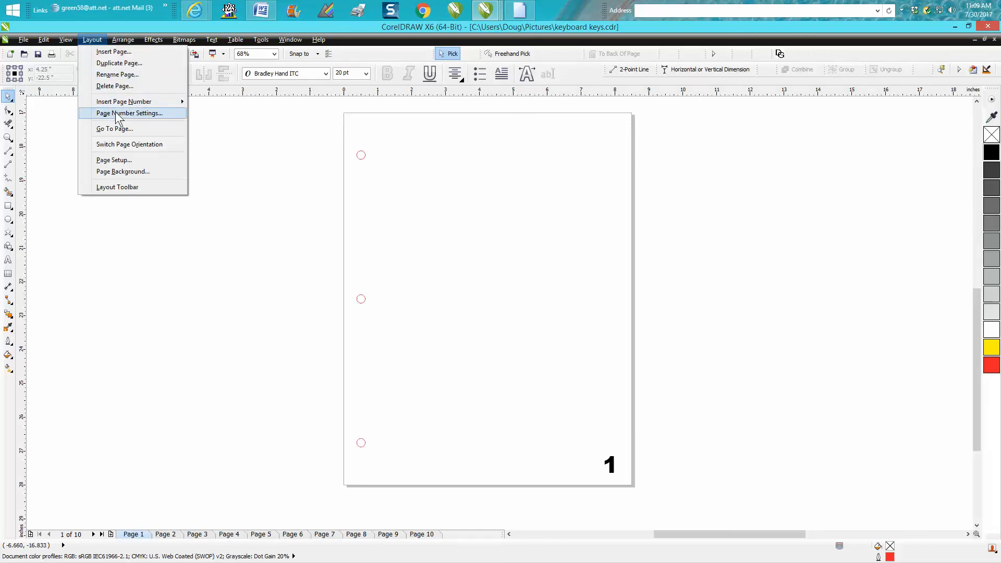
{"action": "left_click", "coordinate": [130, 113]}
{"action": "type", "text": "2"}
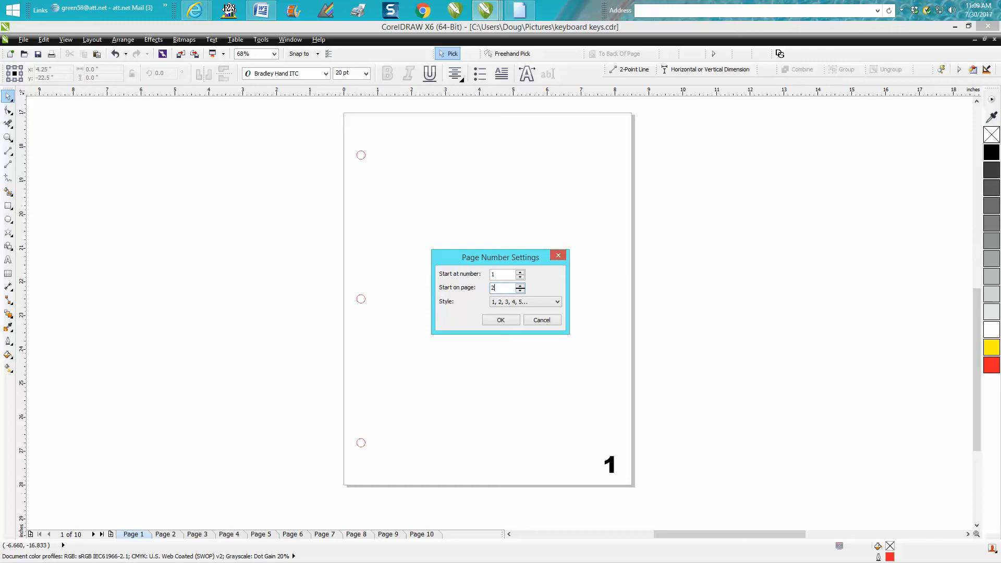
{"action": "left_click", "coordinate": [541, 320]}
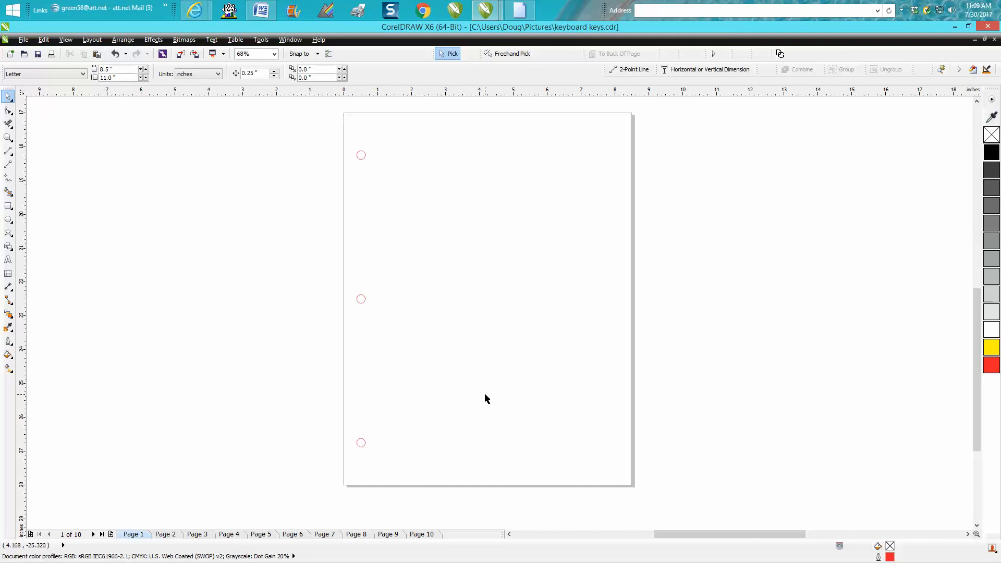
{"action": "left_click", "coordinate": [165, 534]}
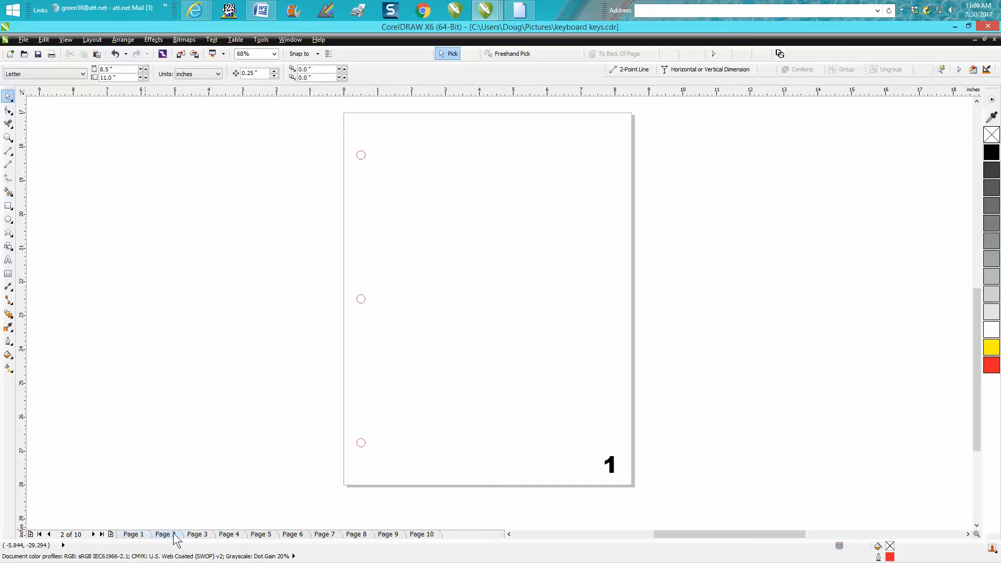
{"action": "left_click", "coordinate": [165, 534]}
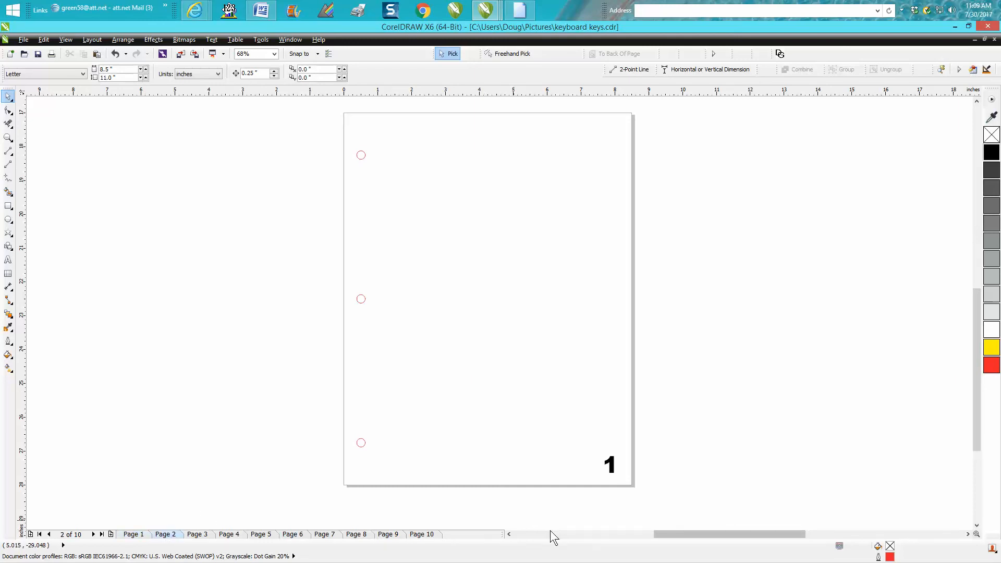